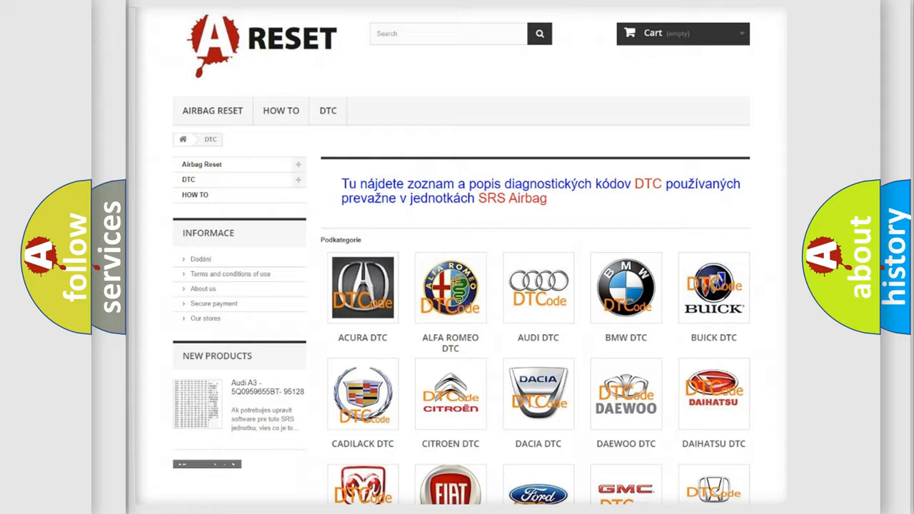
Step: Open the Chrysler DTC list and scroll to its B-series code subcategories
scroll(down, 3)
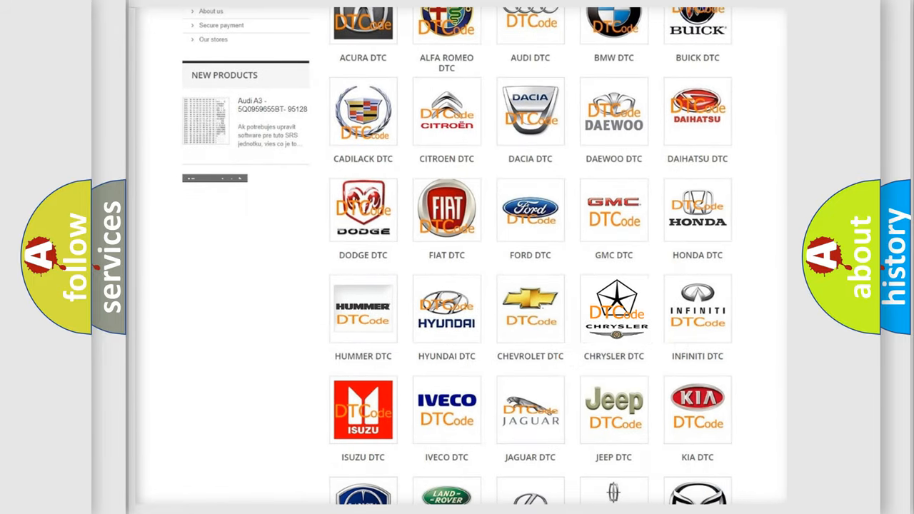
click(614, 309)
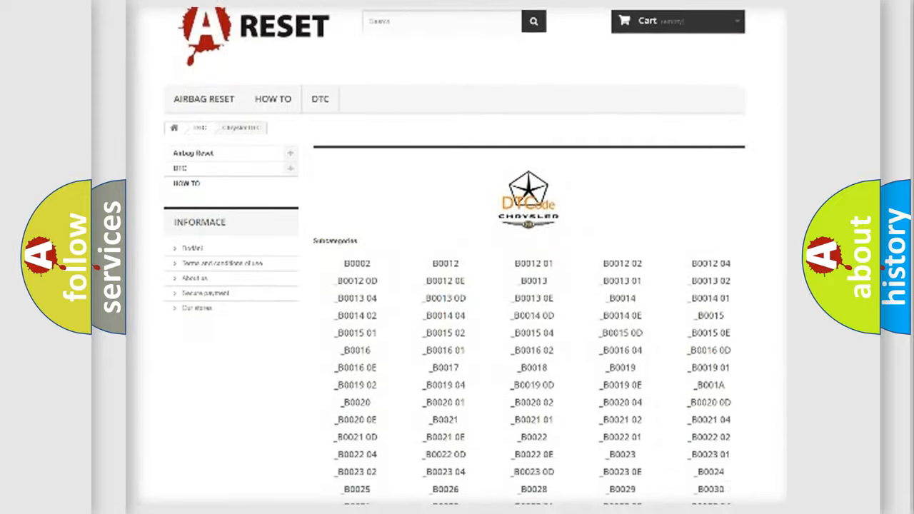
scroll(down, 3)
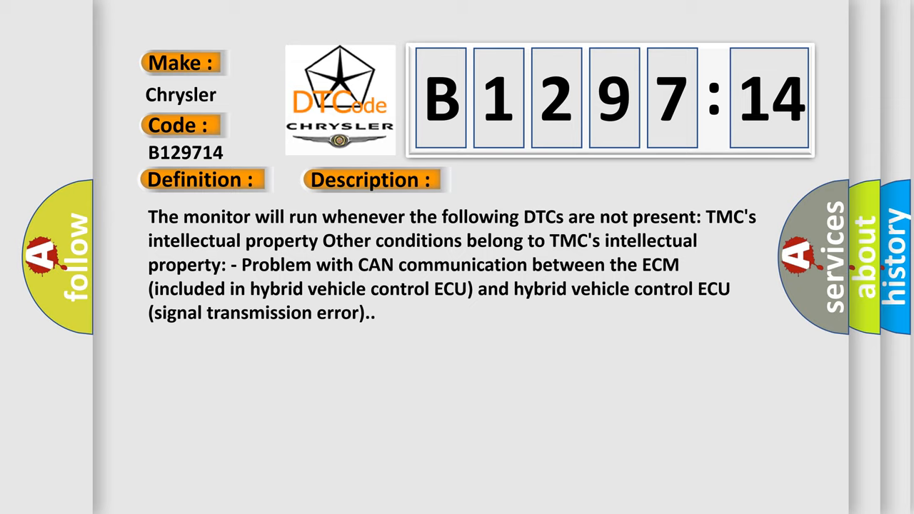
Step: Show the B129714 cause: CAN communication circuit short to ground or open
click(525, 179)
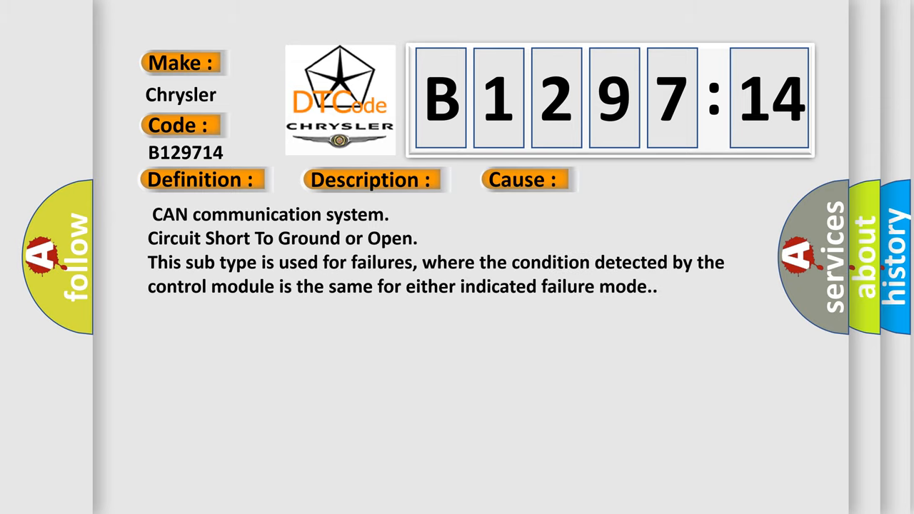